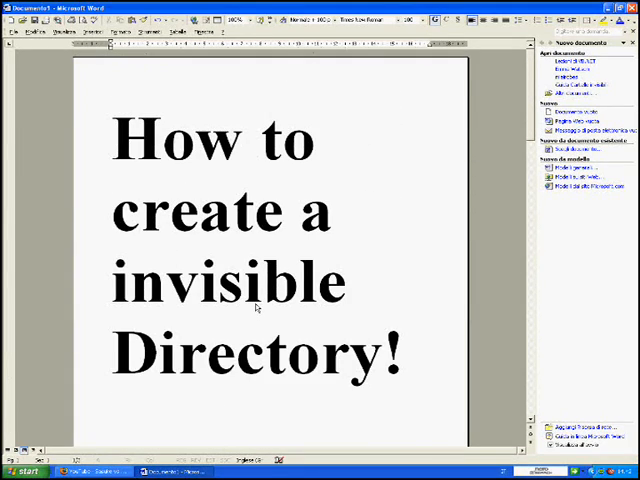
mouse_move(120, 240)
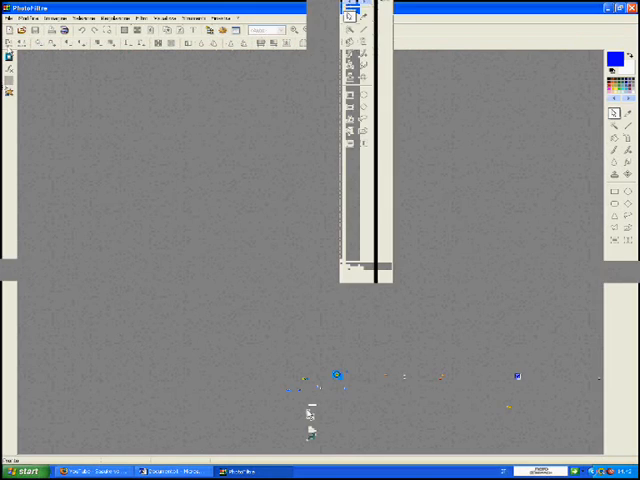
Step: Create a blank transparent image and export it as a 256-colour icon to the Desktop
left_click(10, 30)
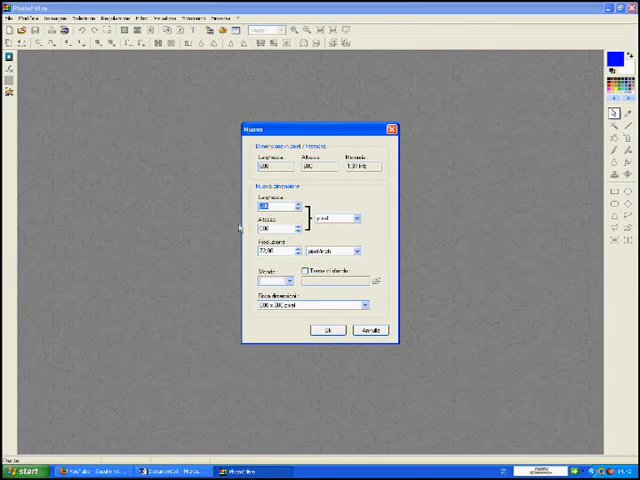
left_click(326, 330)
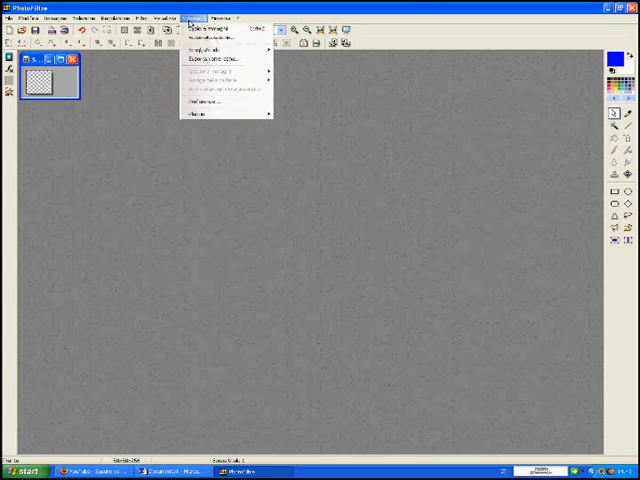
left_click(205, 71)
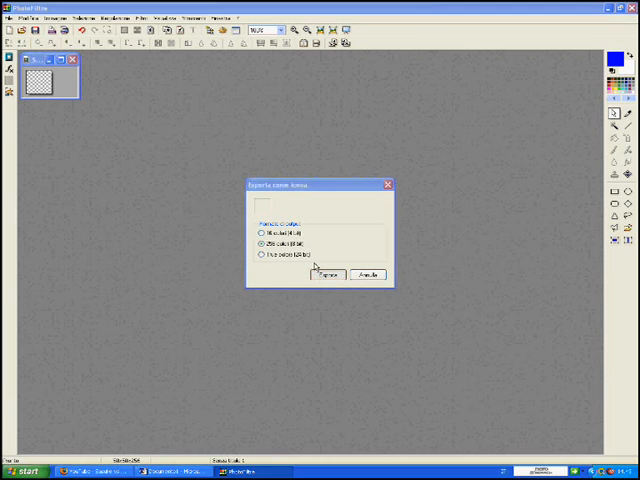
left_click(327, 274)
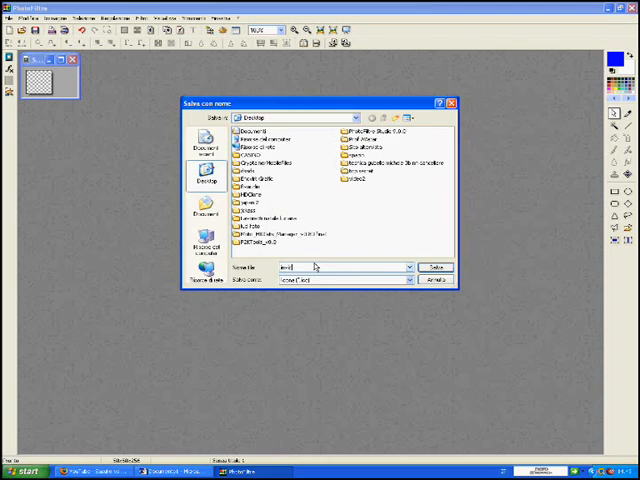
left_click(435, 267)
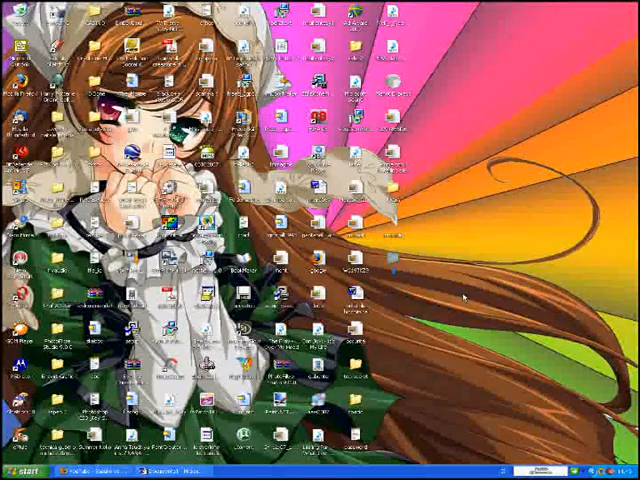
Step: Apply the transparent .ico as the desktop folder's custom icon in its Properties
right_click(466, 296)
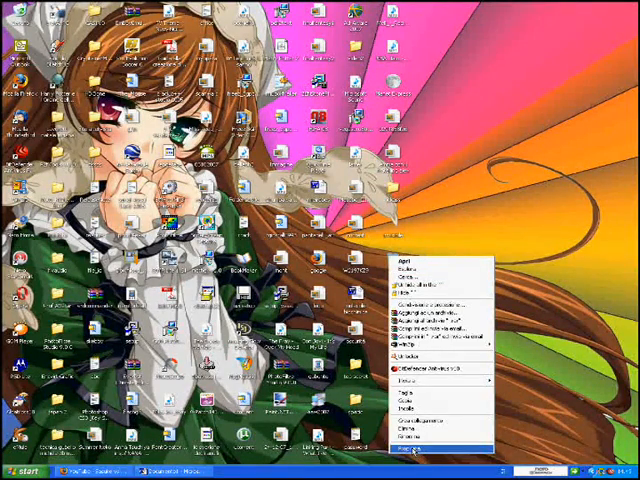
left_click(410, 453)
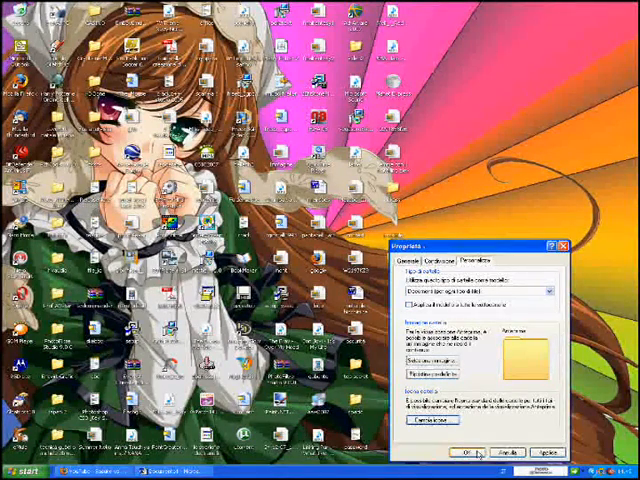
left_click(471, 453)
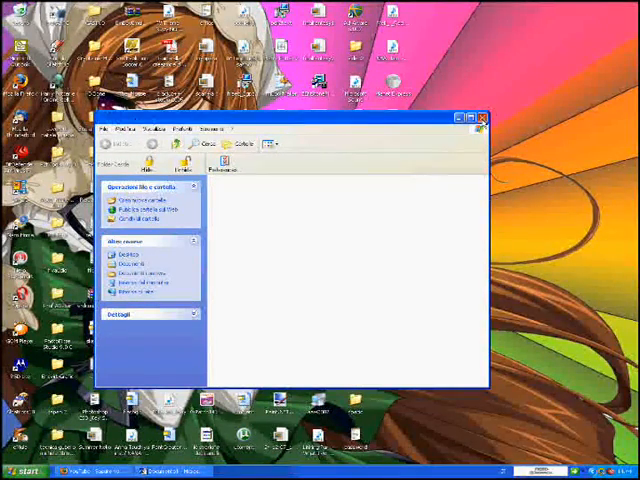
left_click(479, 118)
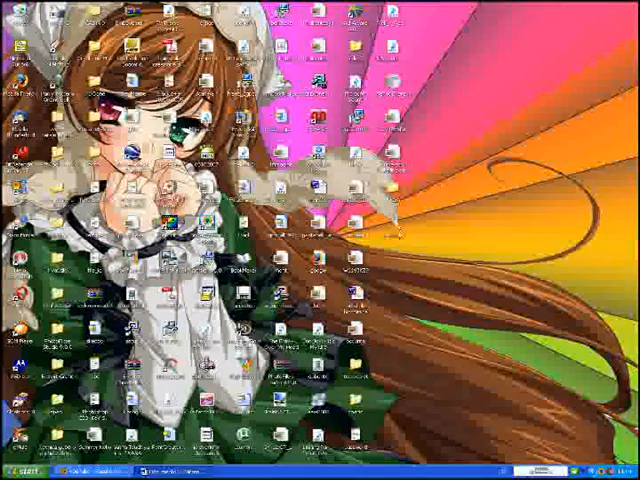